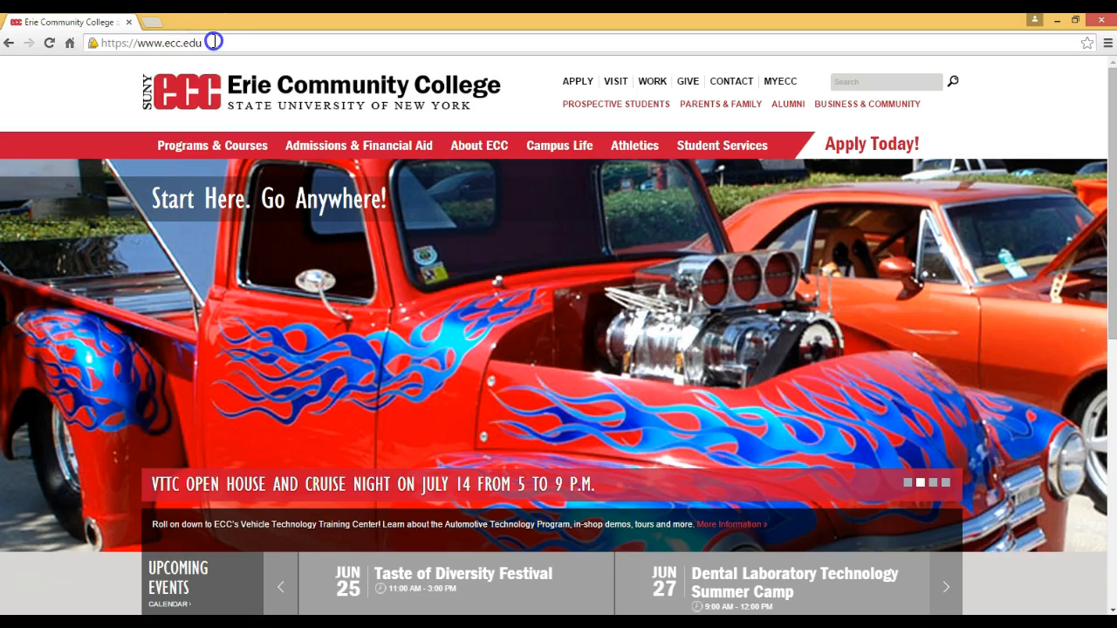
Go from the ecc.edu home page to the Student Services section.
{"action": "left_click", "coordinate": [157, 43]}
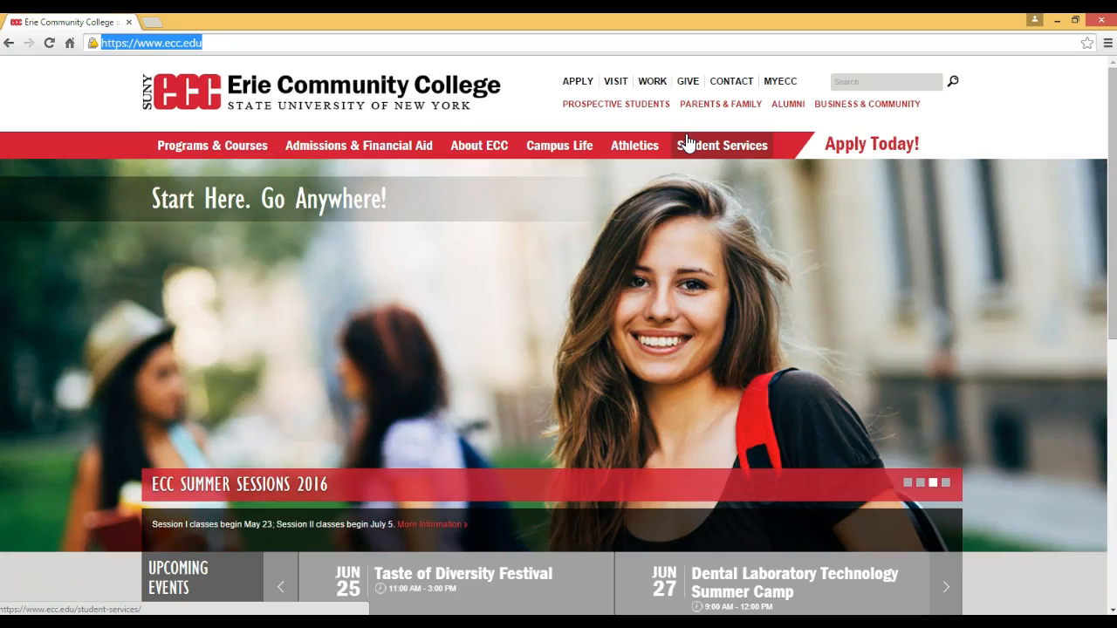
{"action": "left_click", "coordinate": [723, 145]}
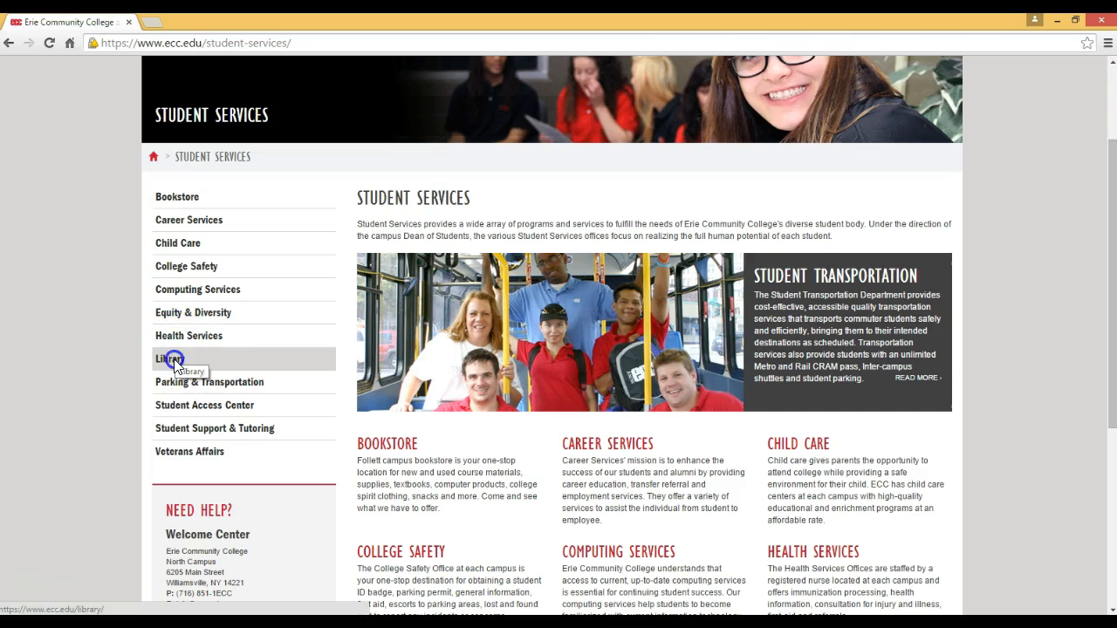
Open the Library page and scroll through its catalog search, hours and new additions.
{"action": "left_click", "coordinate": [171, 359]}
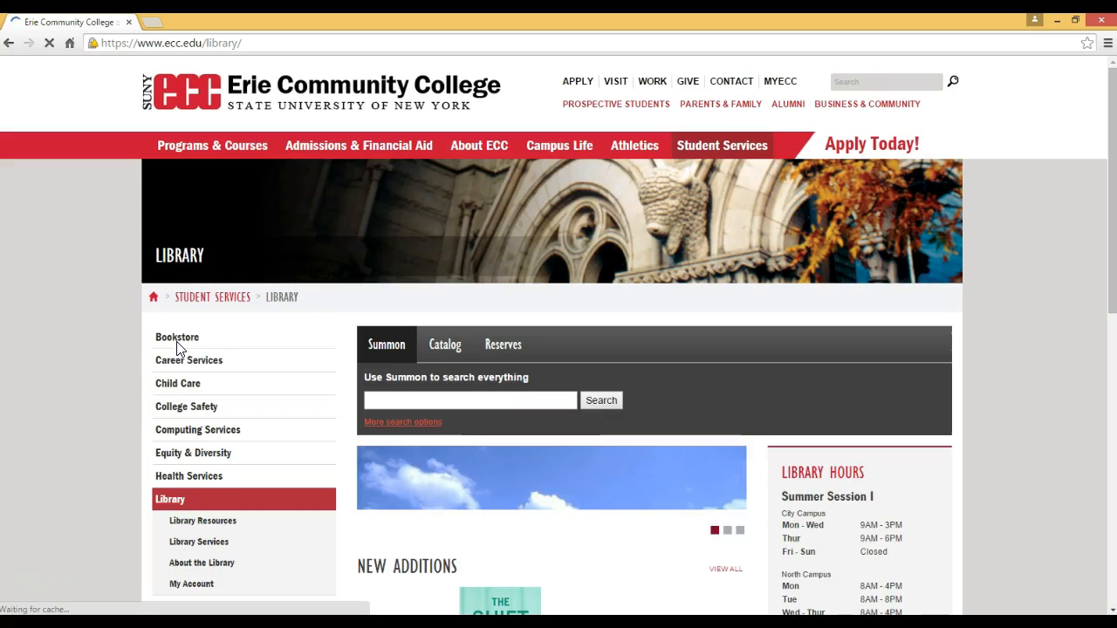
{"action": "scroll", "scroll_direction": "down", "scroll_amount": 3}
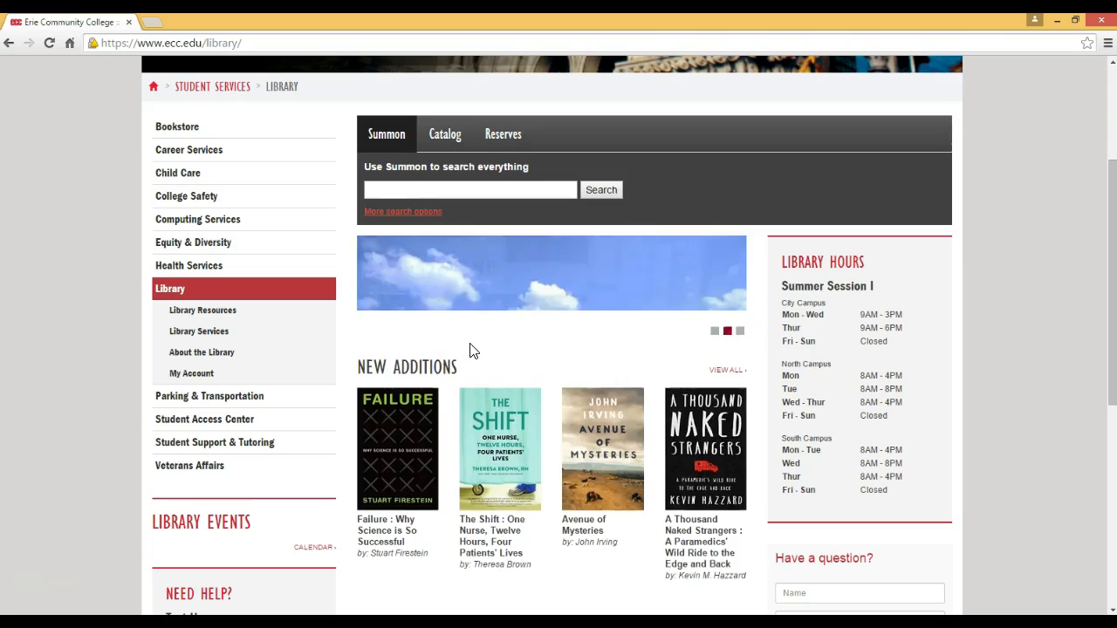
{"action": "scroll", "scroll_direction": "down", "scroll_amount": 3}
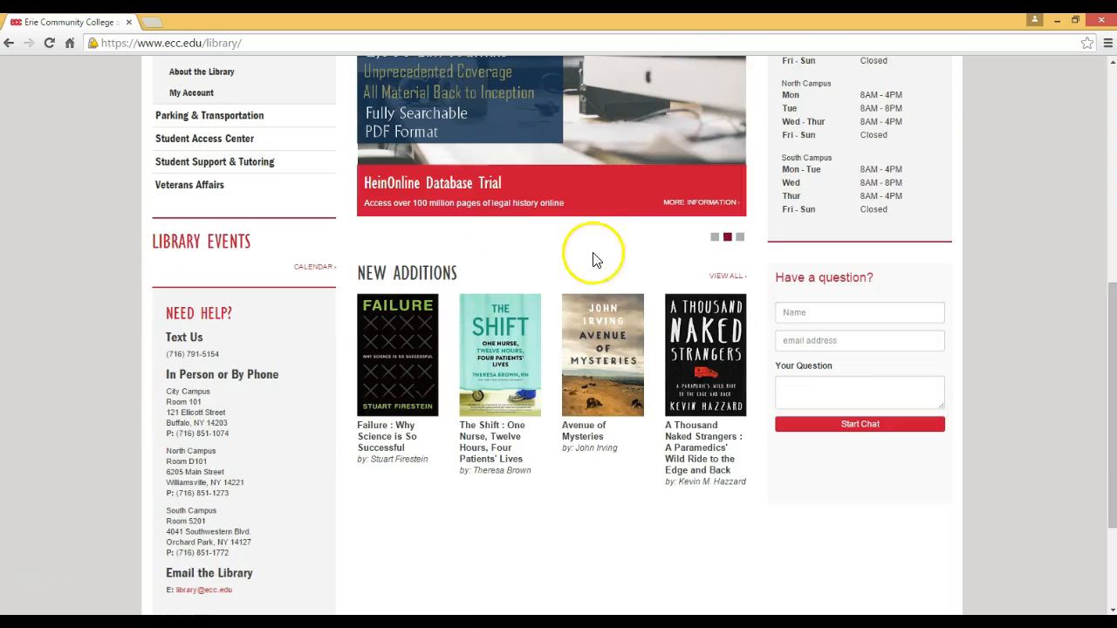
{"action": "scroll", "scroll_direction": "up", "scroll_amount": 3}
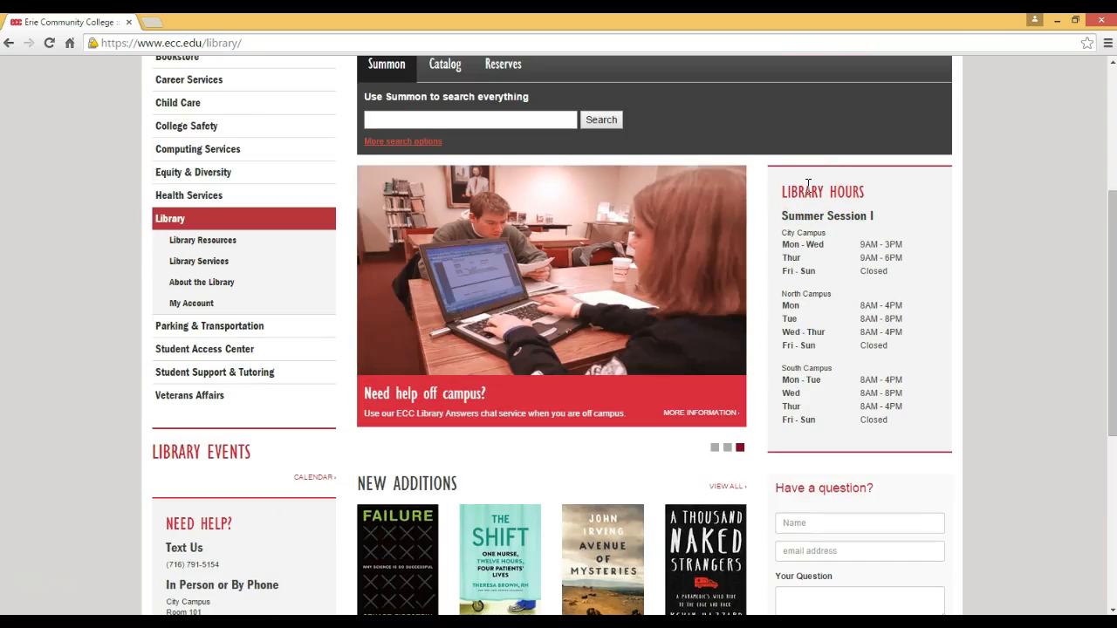
{"action": "scroll", "scroll_direction": "down", "scroll_amount": 3}
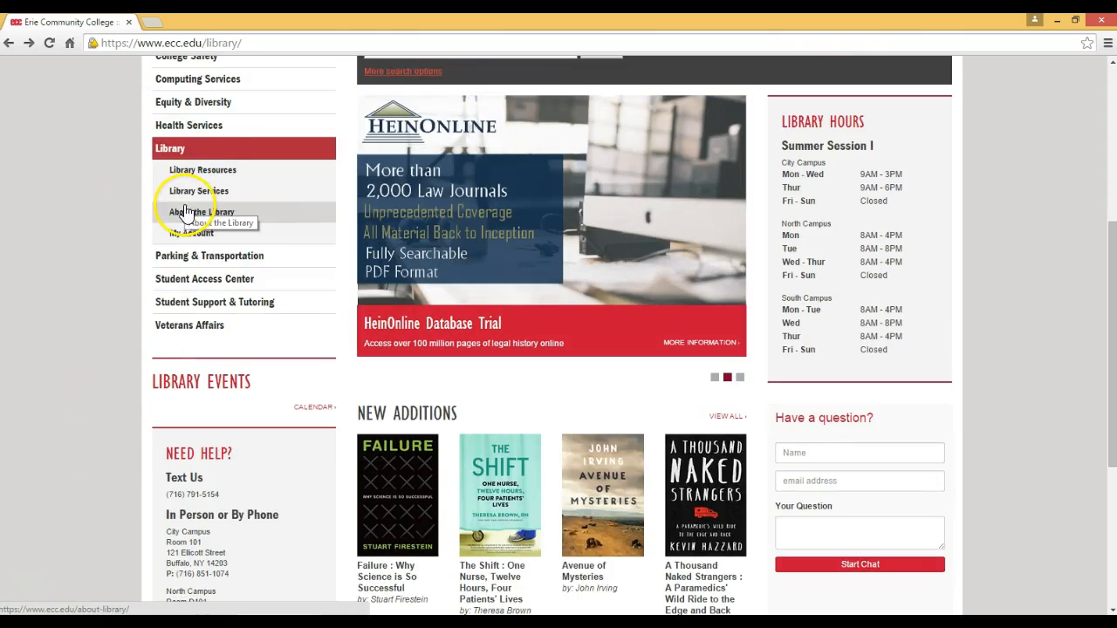
Open the Library Policies page through About the Library.
{"action": "left_click", "coordinate": [201, 211]}
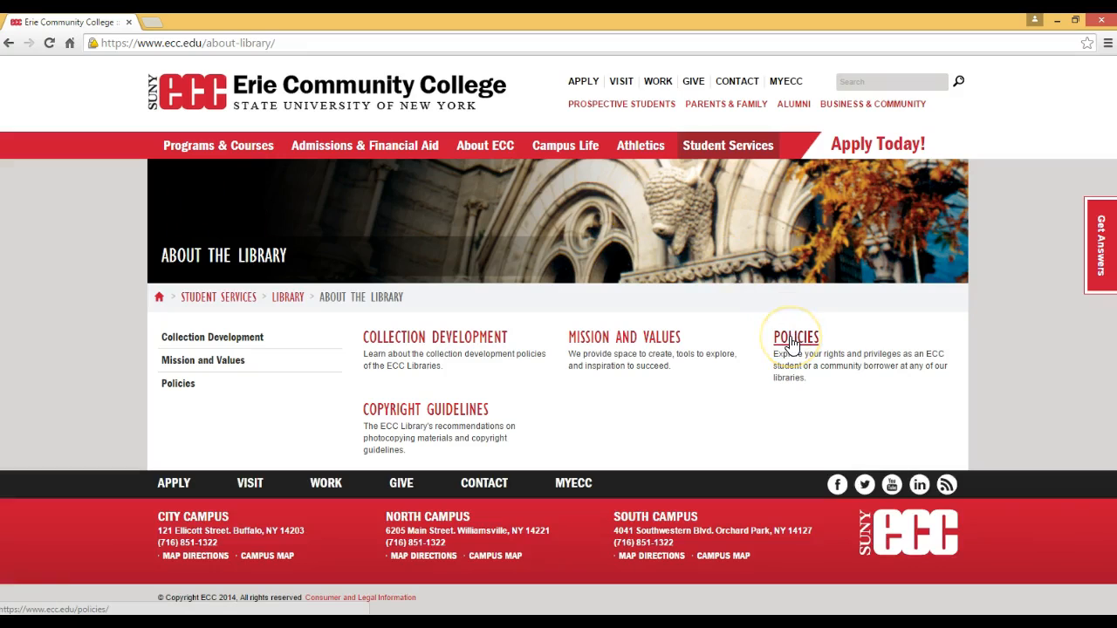
{"action": "left_click", "coordinate": [795, 338]}
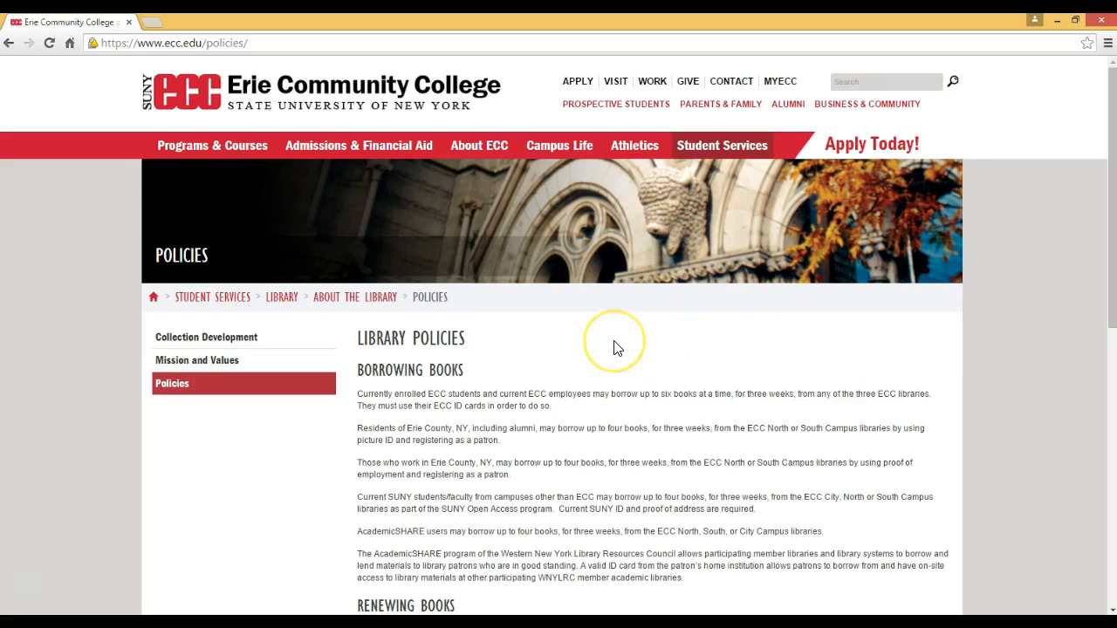
{"action": "scroll", "scroll_direction": "down", "scroll_amount": 3}
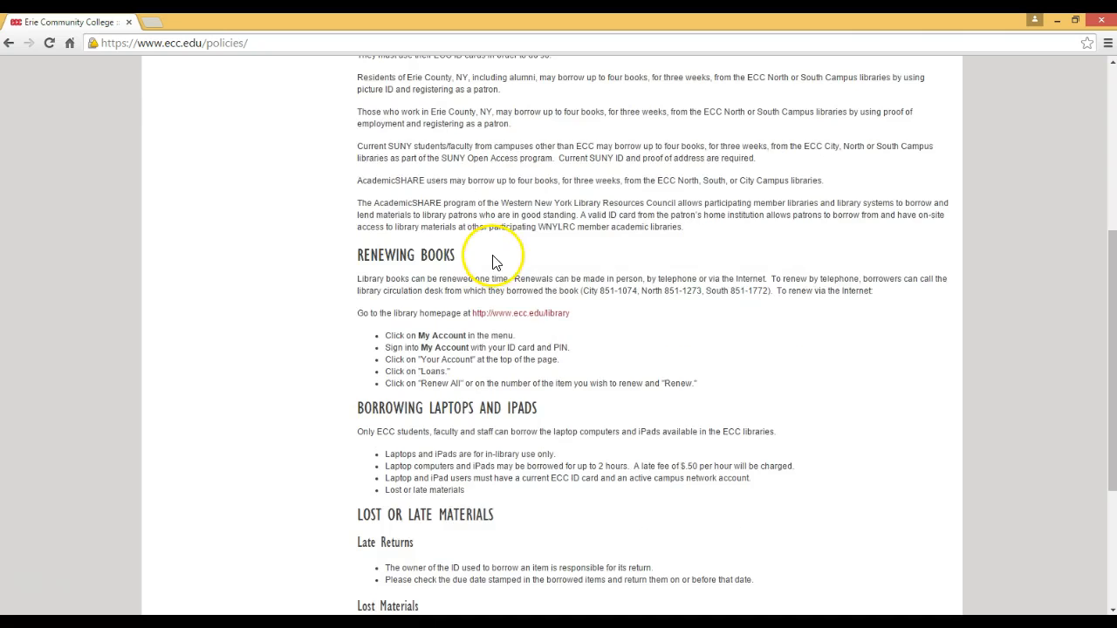
{"action": "scroll", "scroll_direction": "down", "scroll_amount": 3}
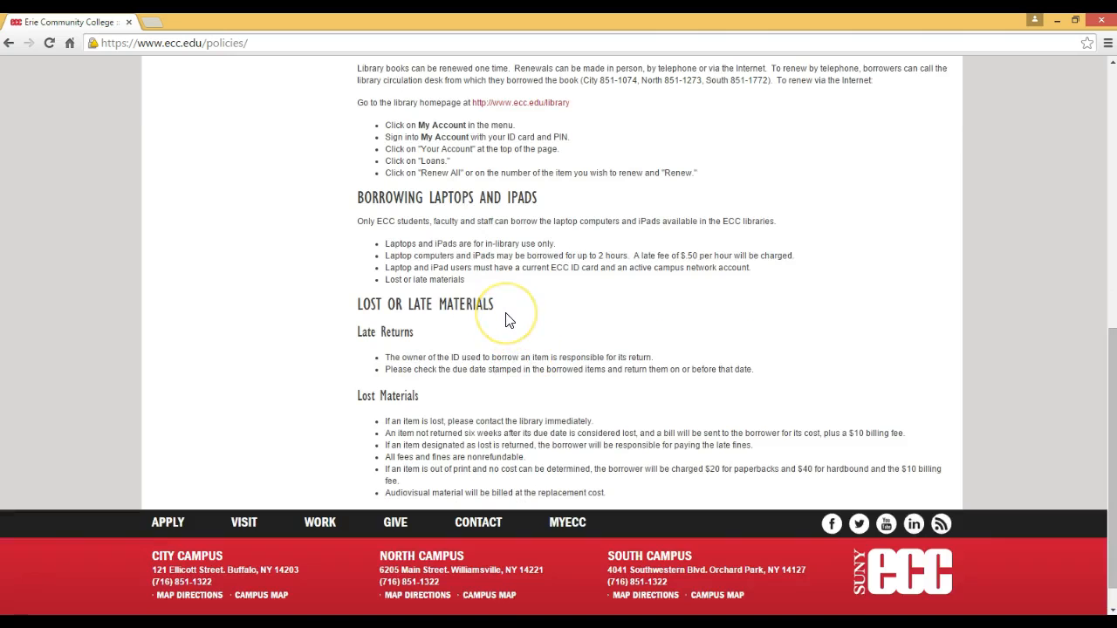
{"action": "scroll", "scroll_direction": "up", "scroll_amount": 3}
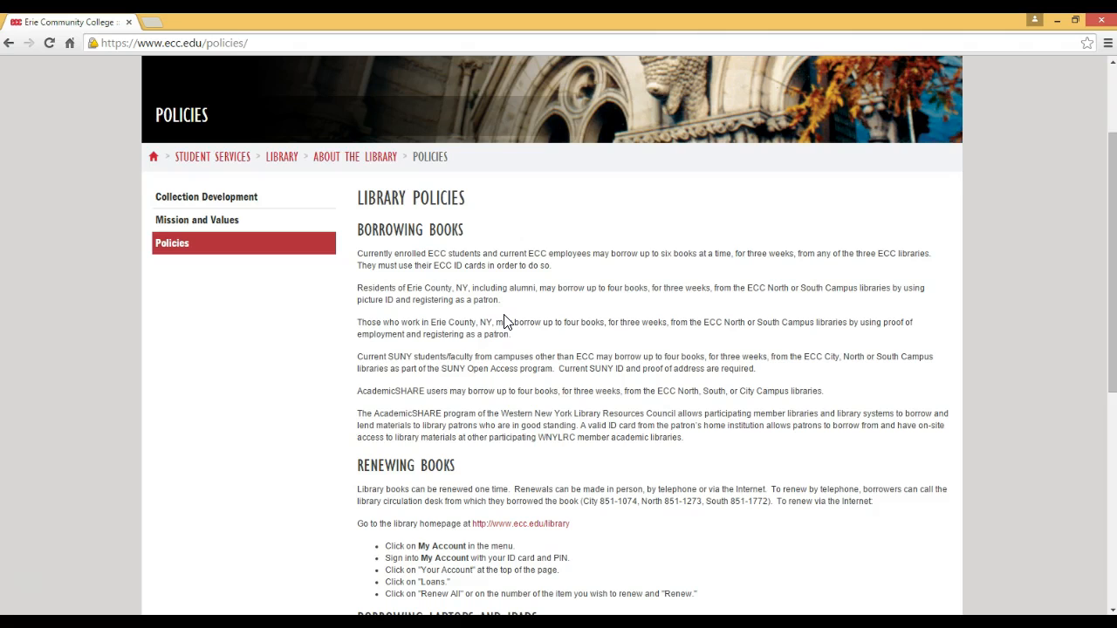
{"action": "scroll", "scroll_direction": "down", "scroll_amount": 3}
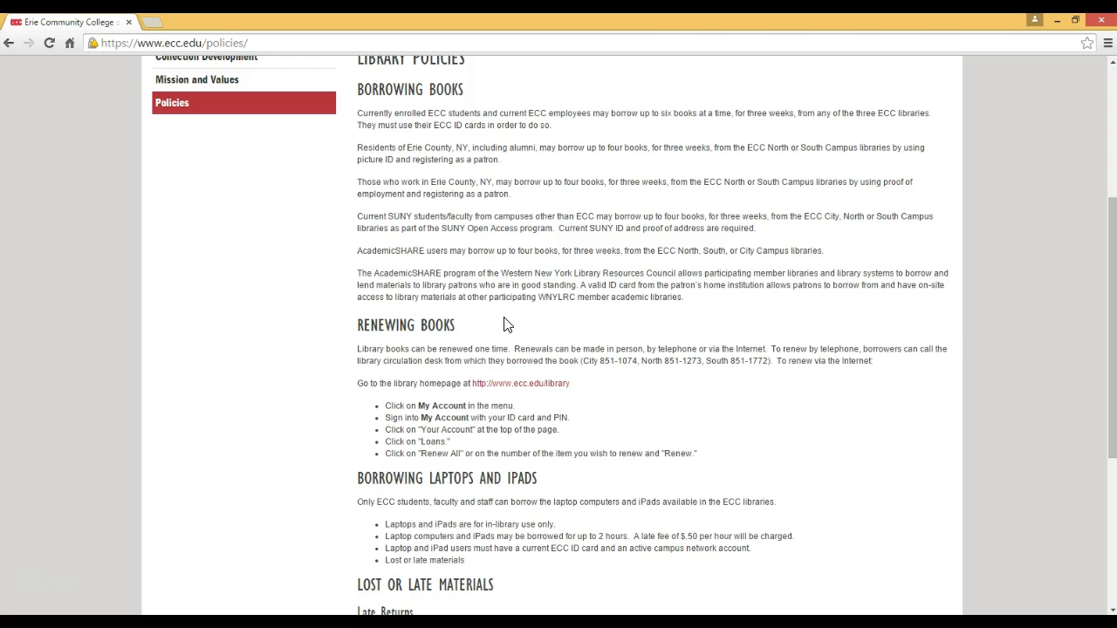
{"action": "mouse_move", "coordinate": [516, 384]}
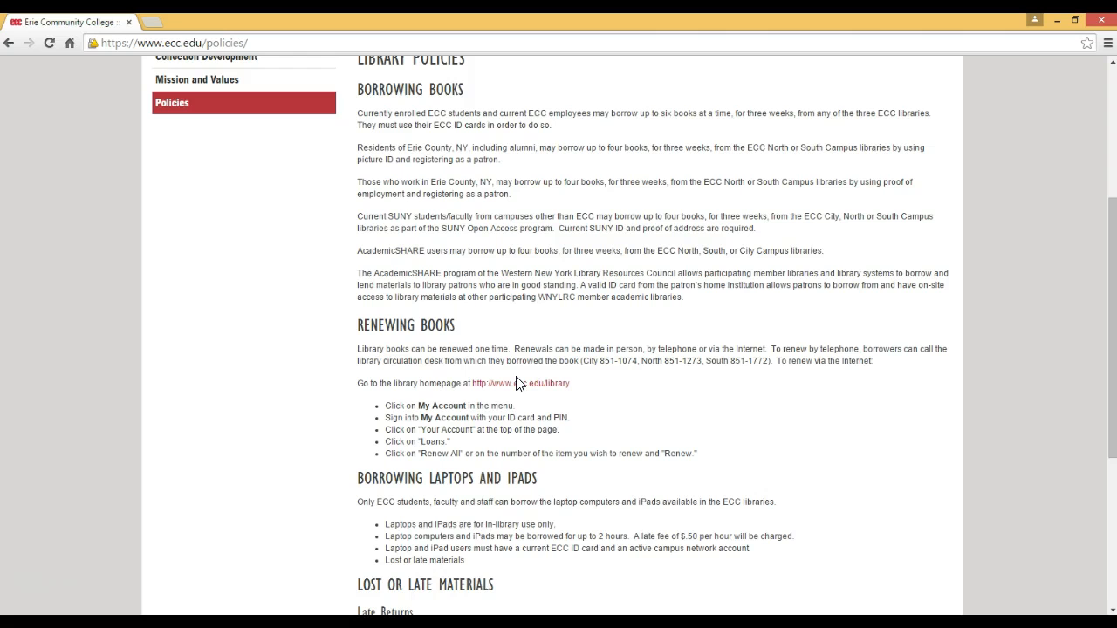
{"action": "scroll", "scroll_direction": "down", "scroll_amount": 3}
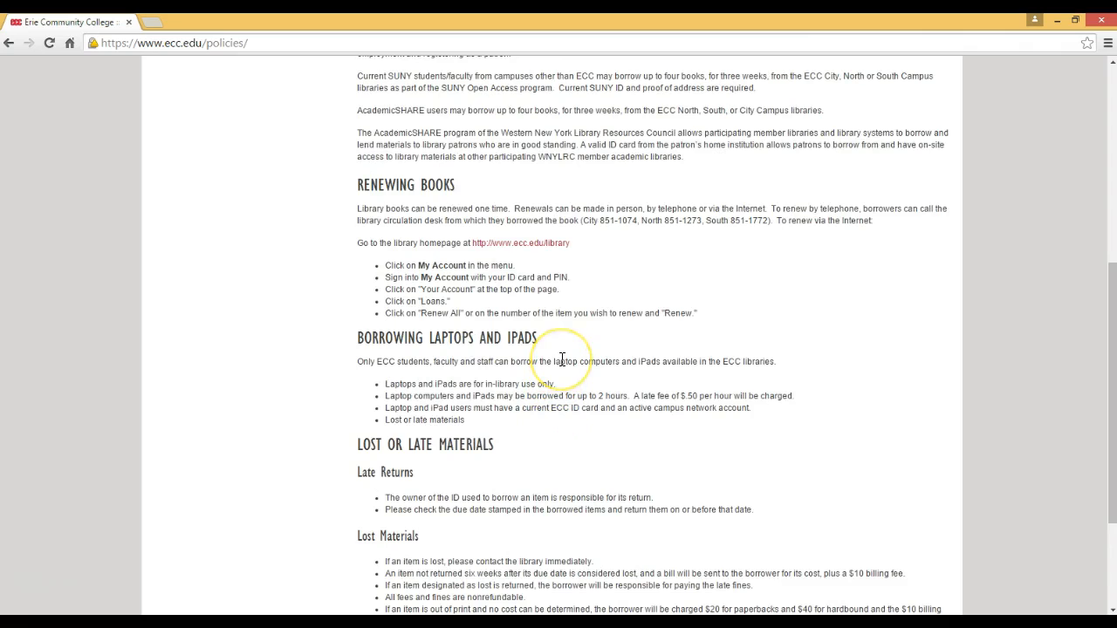
{"action": "mouse_move", "coordinate": [561, 360]}
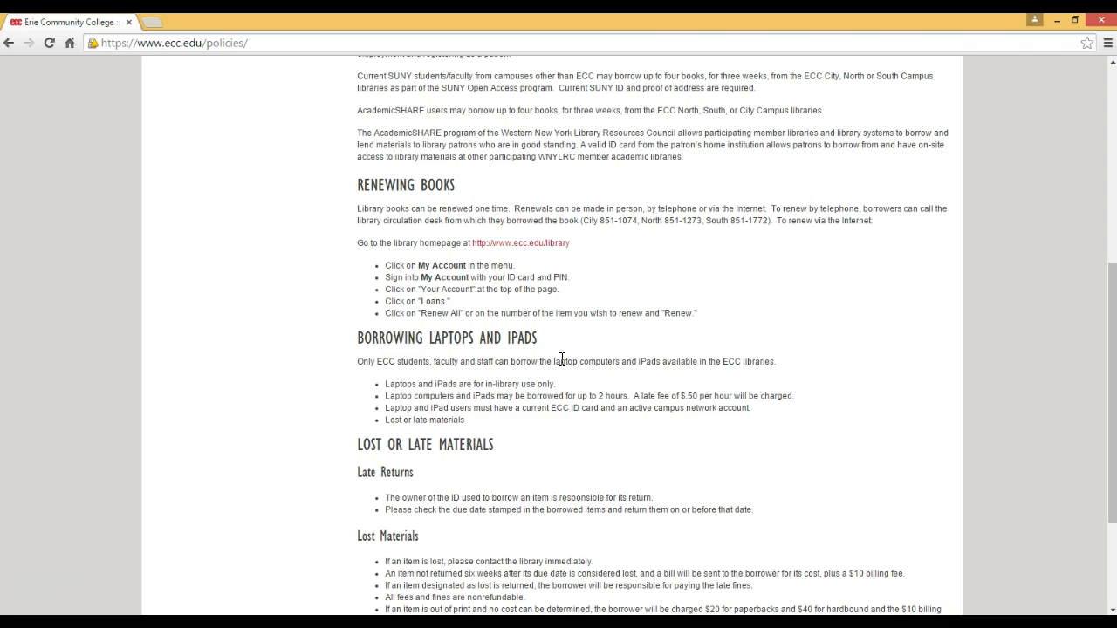
{"action": "scroll", "scroll_direction": "down", "scroll_amount": 3}
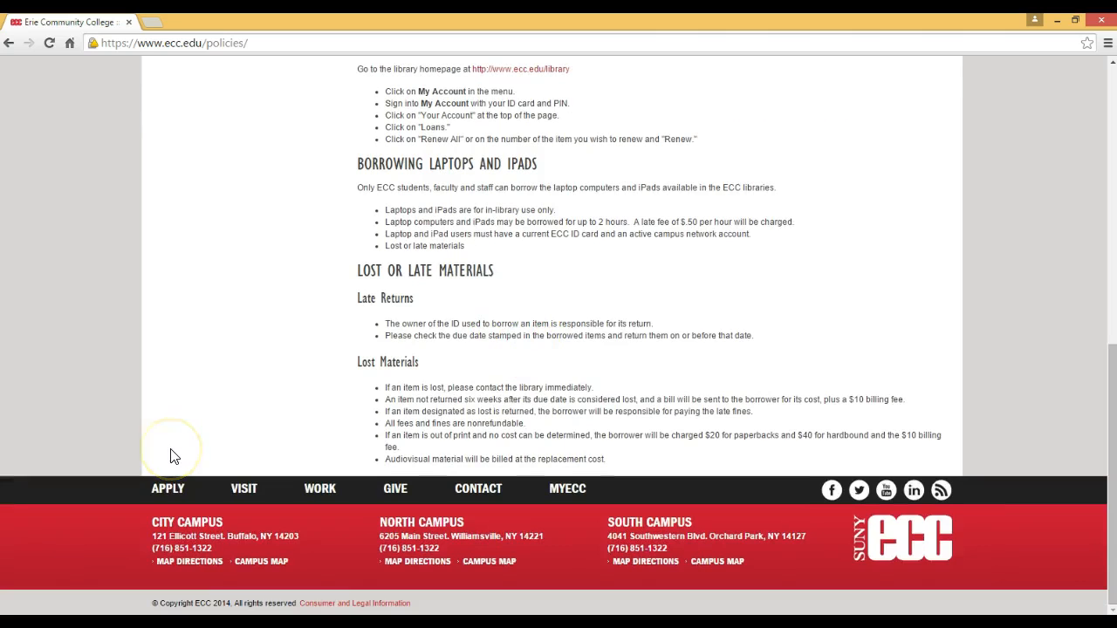
{"action": "mouse_move", "coordinate": [172, 450]}
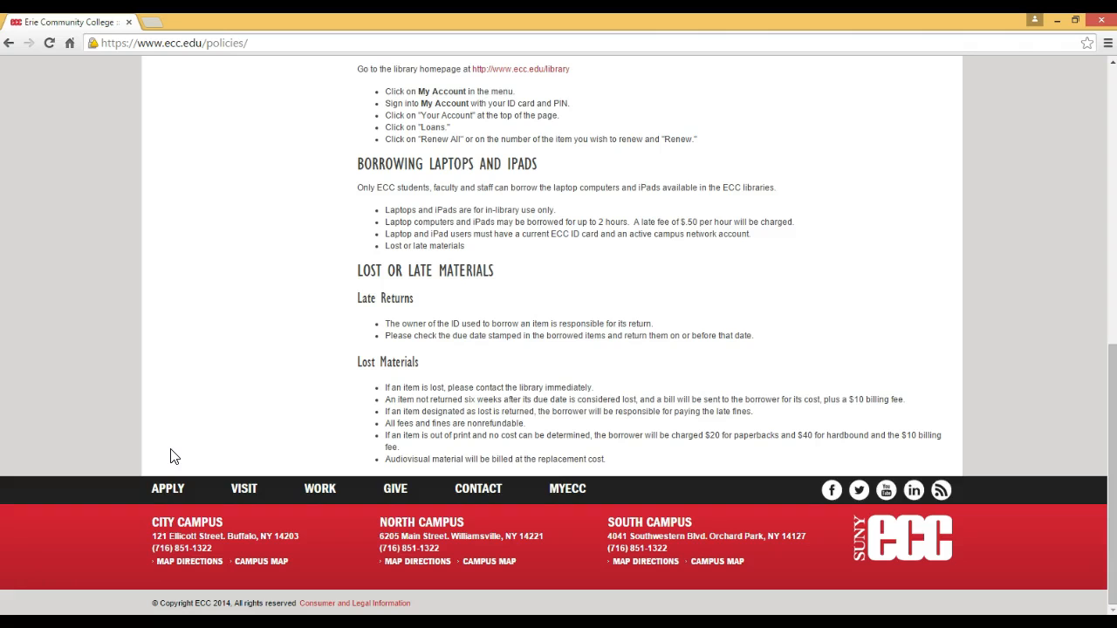
{"action": "scroll", "scroll_direction": "up", "scroll_amount": 3}
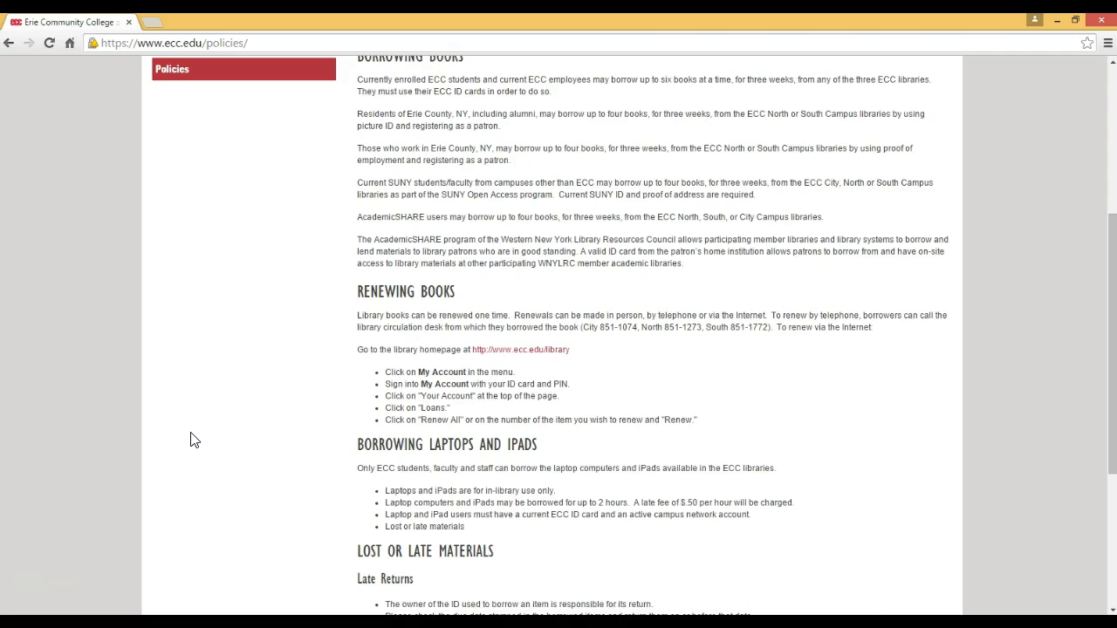
{"action": "scroll", "scroll_direction": "up", "scroll_amount": 3}
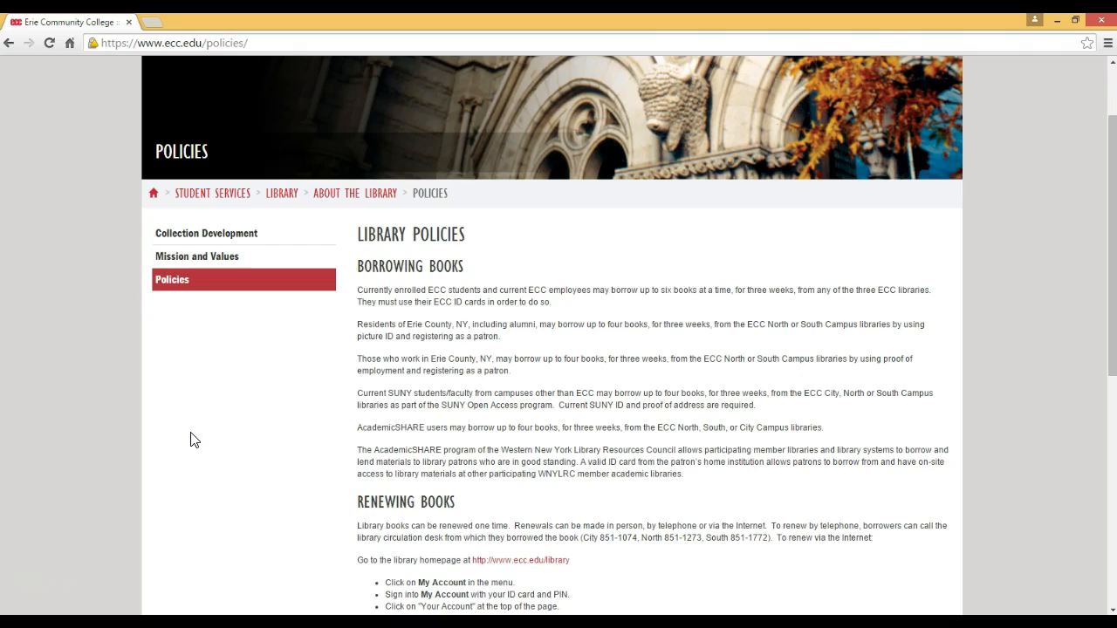